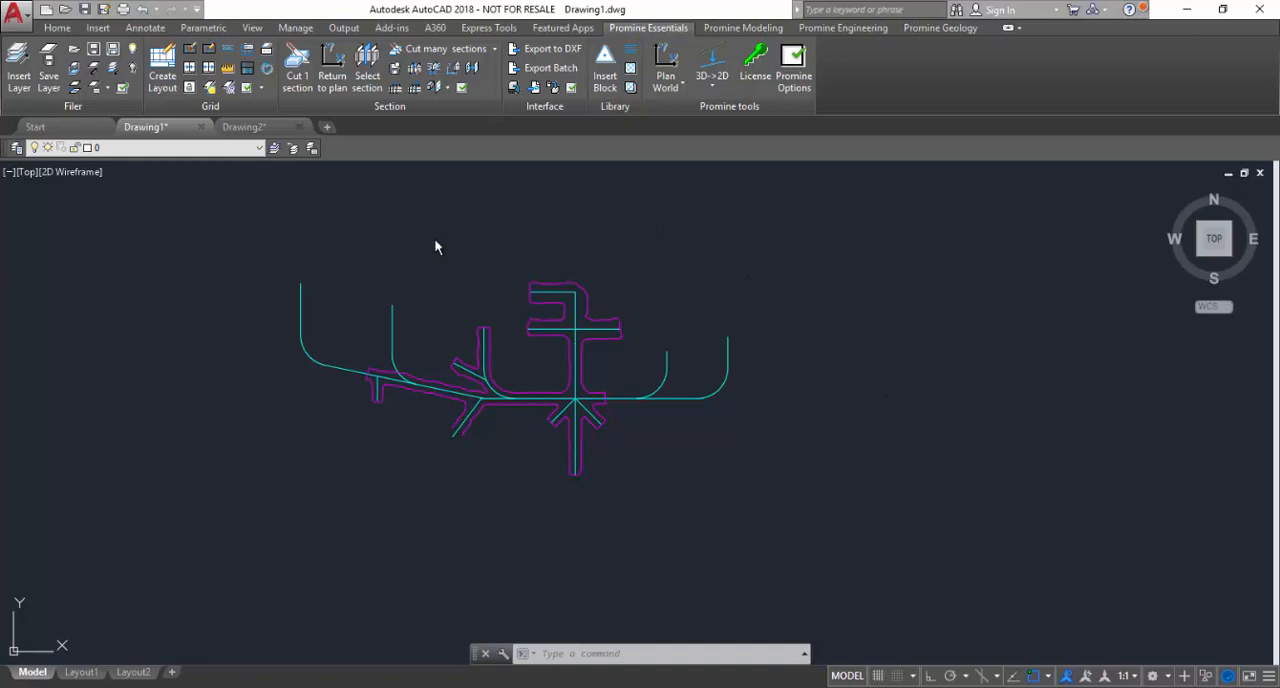
pyautogui.moveTo(10, 156)
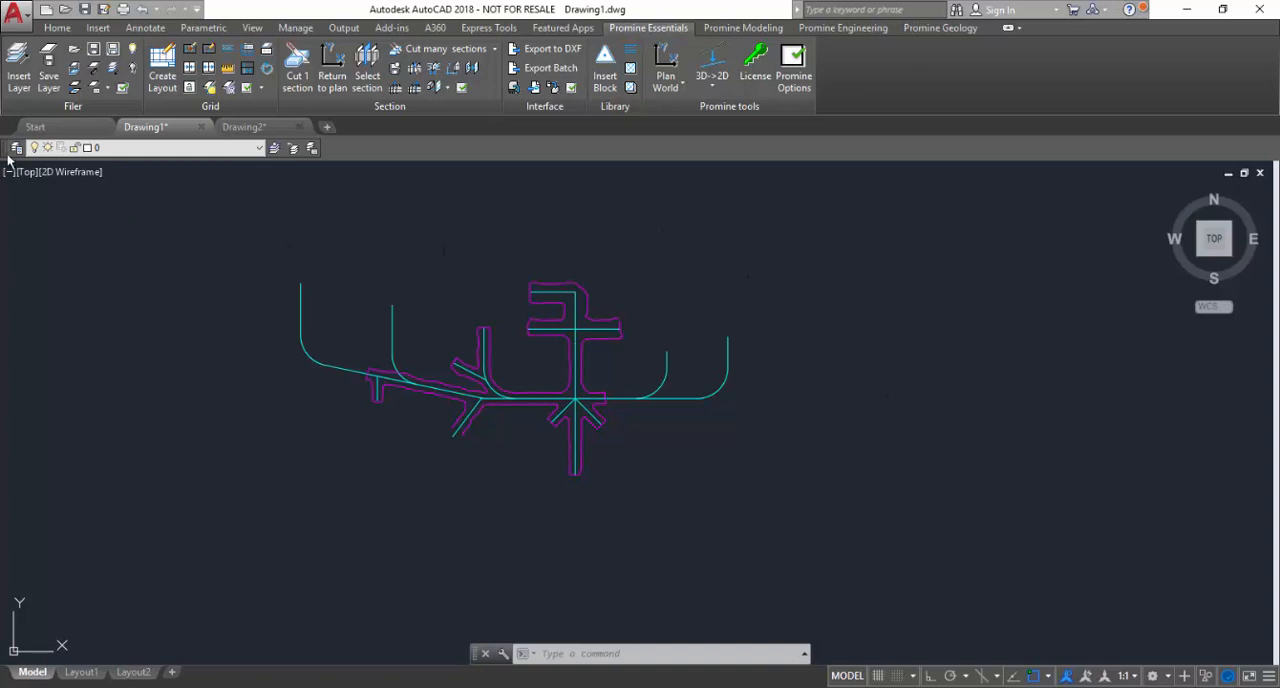
pyautogui.moveTo(180, 124)
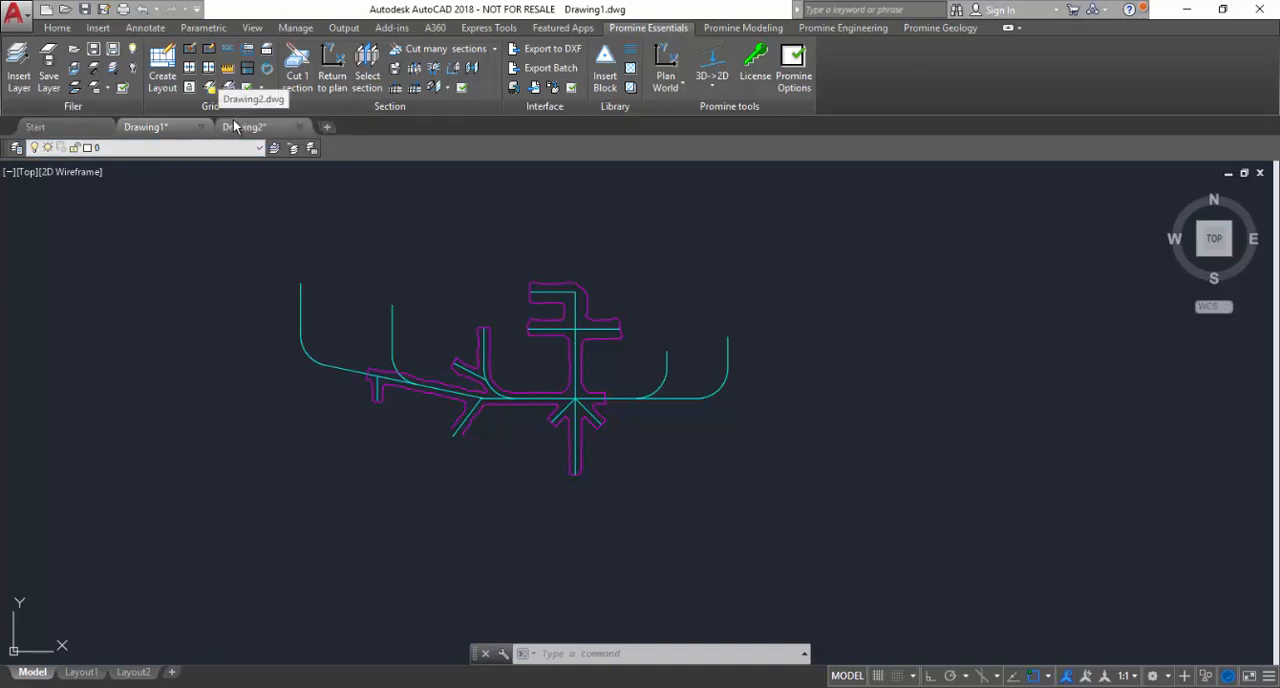
pyautogui.moveTo(284, 136)
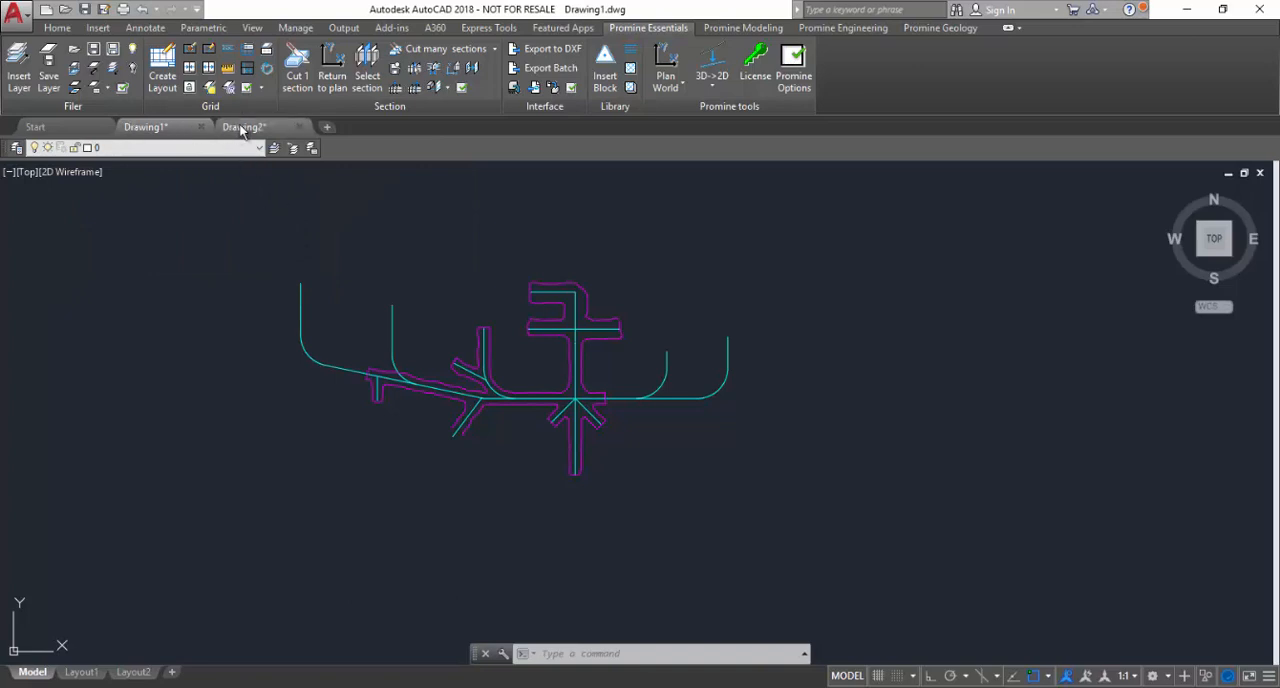
pyautogui.moveTo(248, 136)
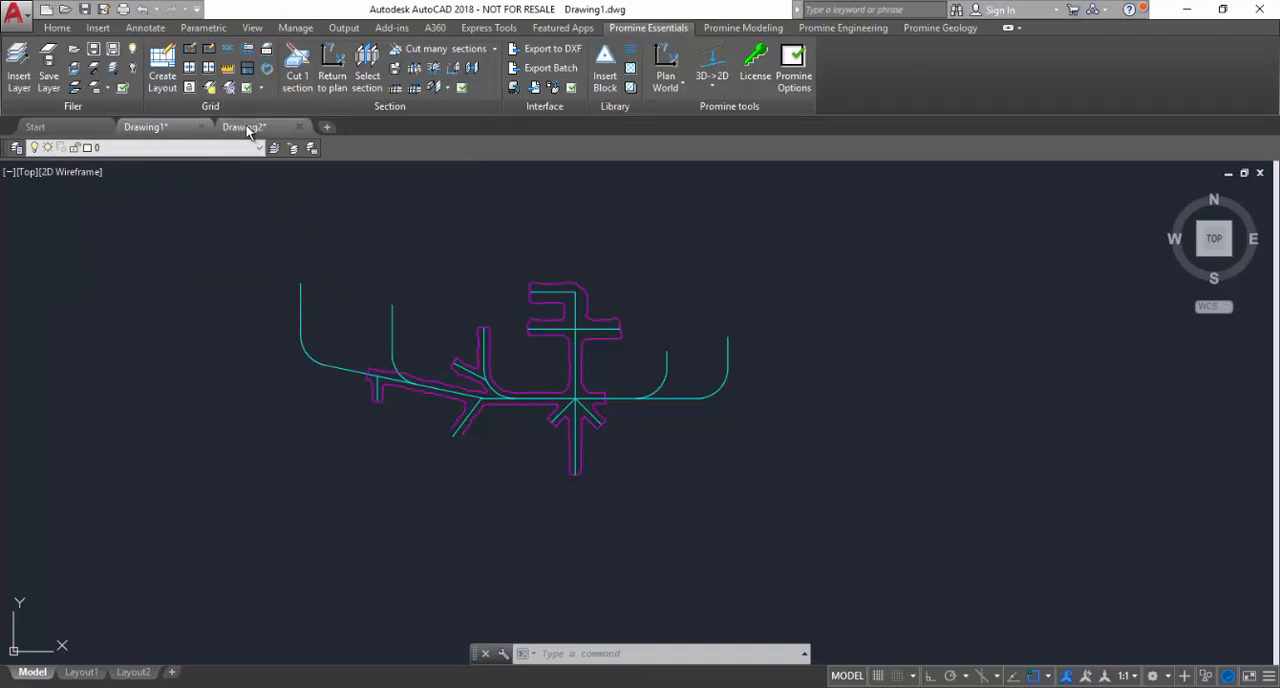
# Step: Switch among the Drawing1, Drawing2 and Start tabs, ending on Drawing1
pyautogui.click(144, 128)
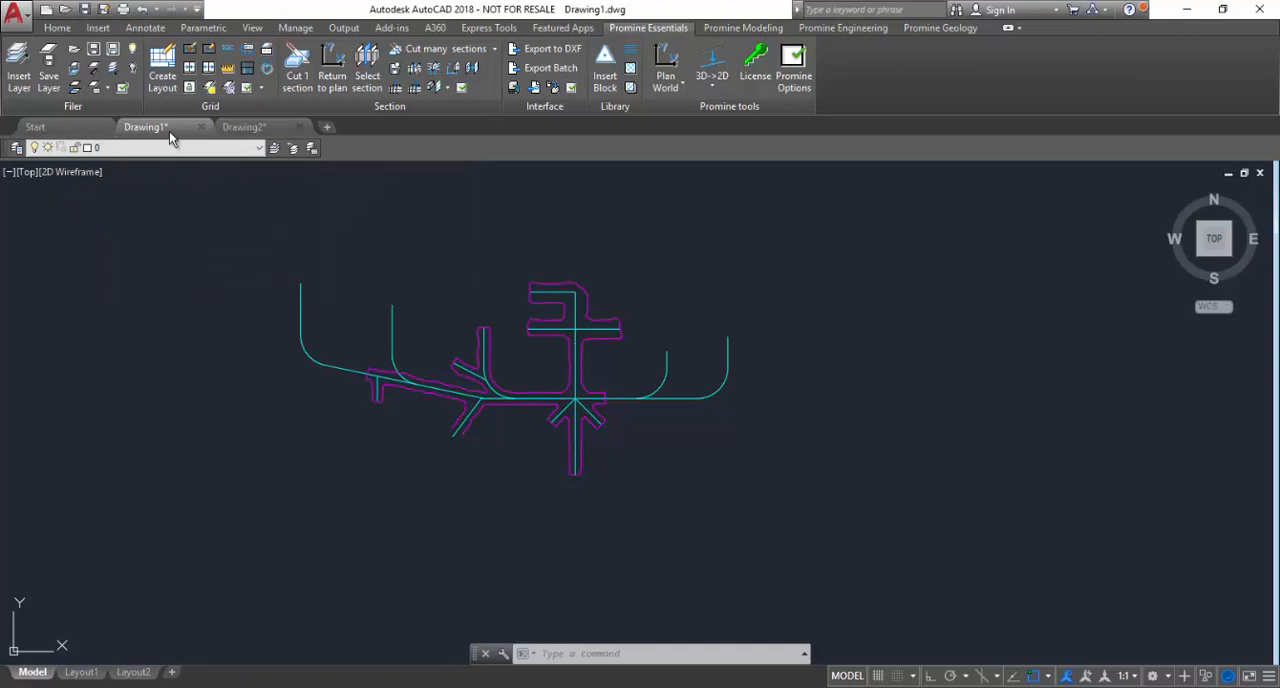
pyautogui.click(244, 128)
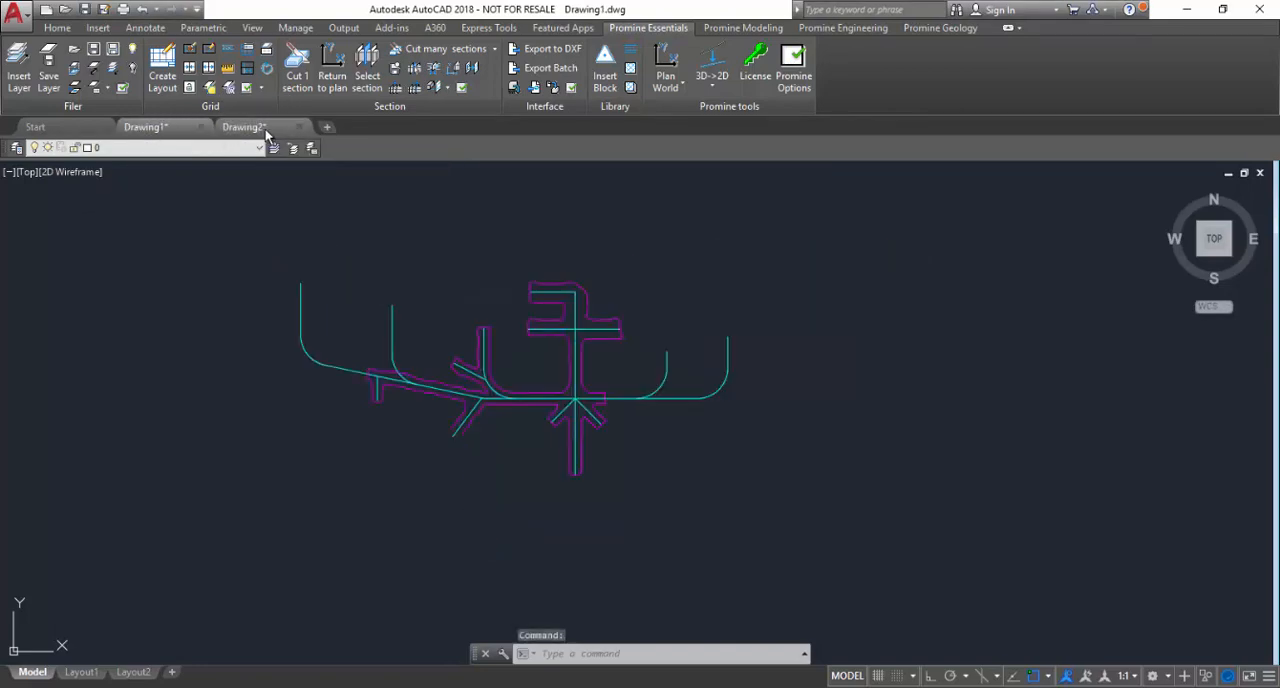
pyautogui.click(244, 128)
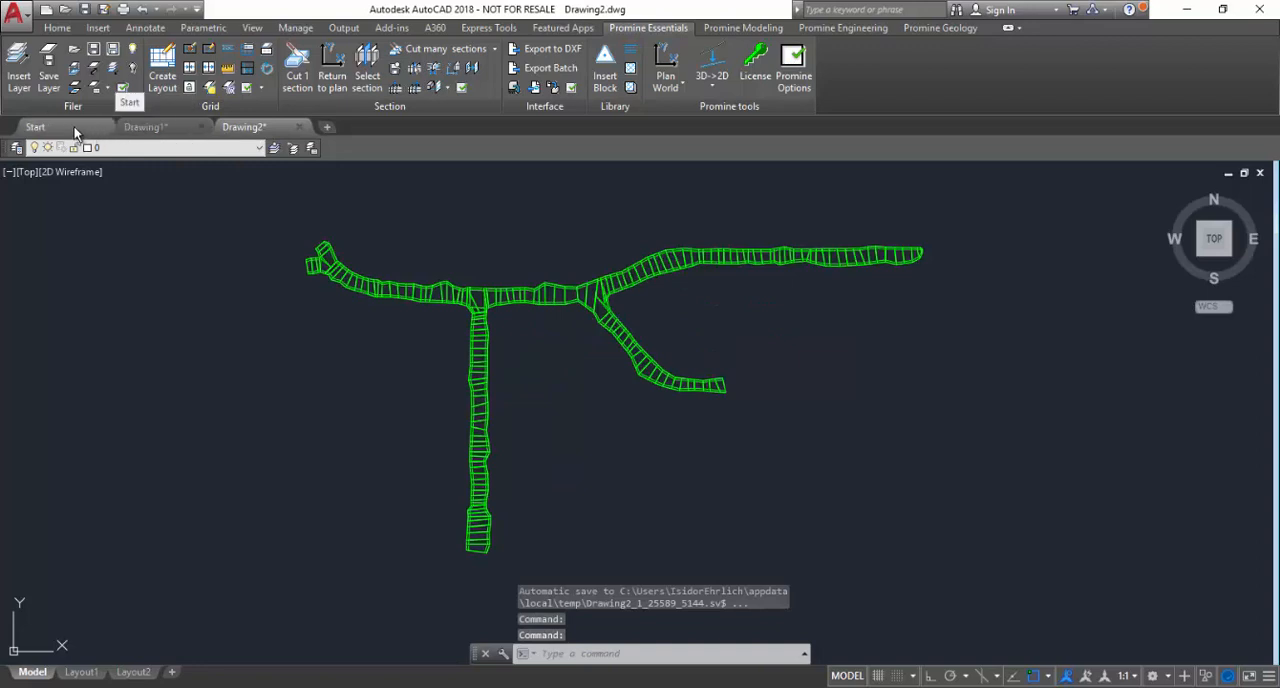
pyautogui.click(36, 126)
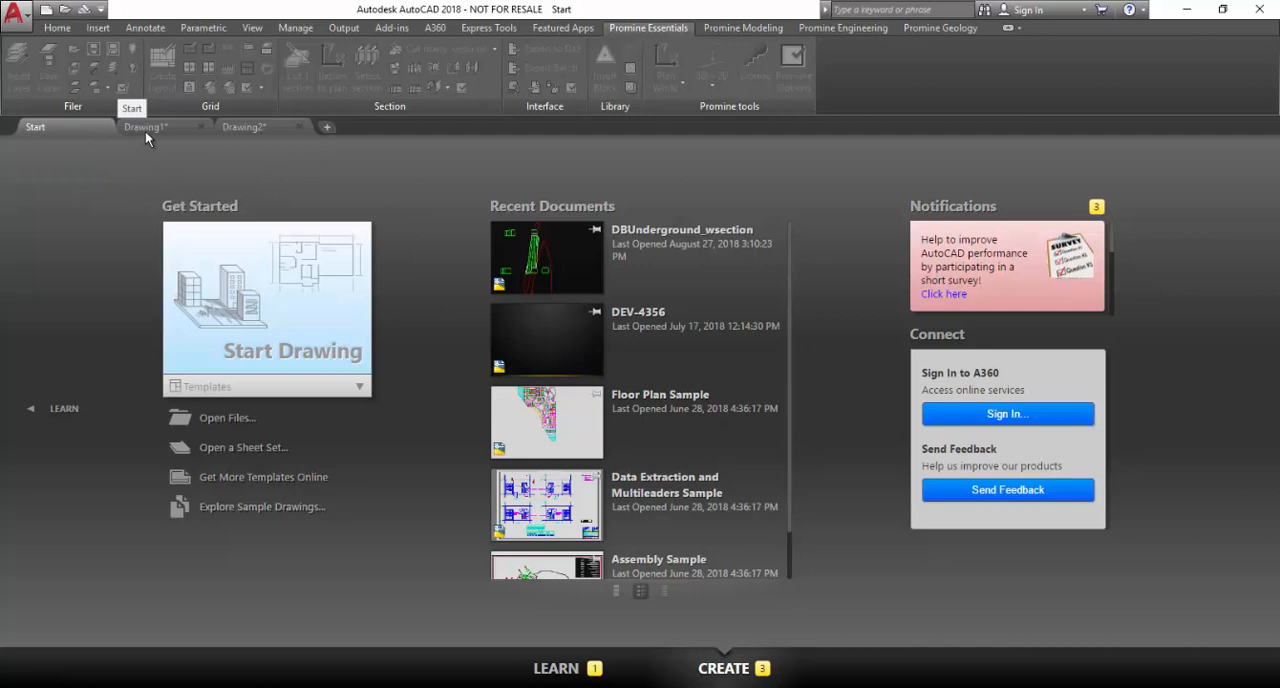
pyautogui.click(144, 128)
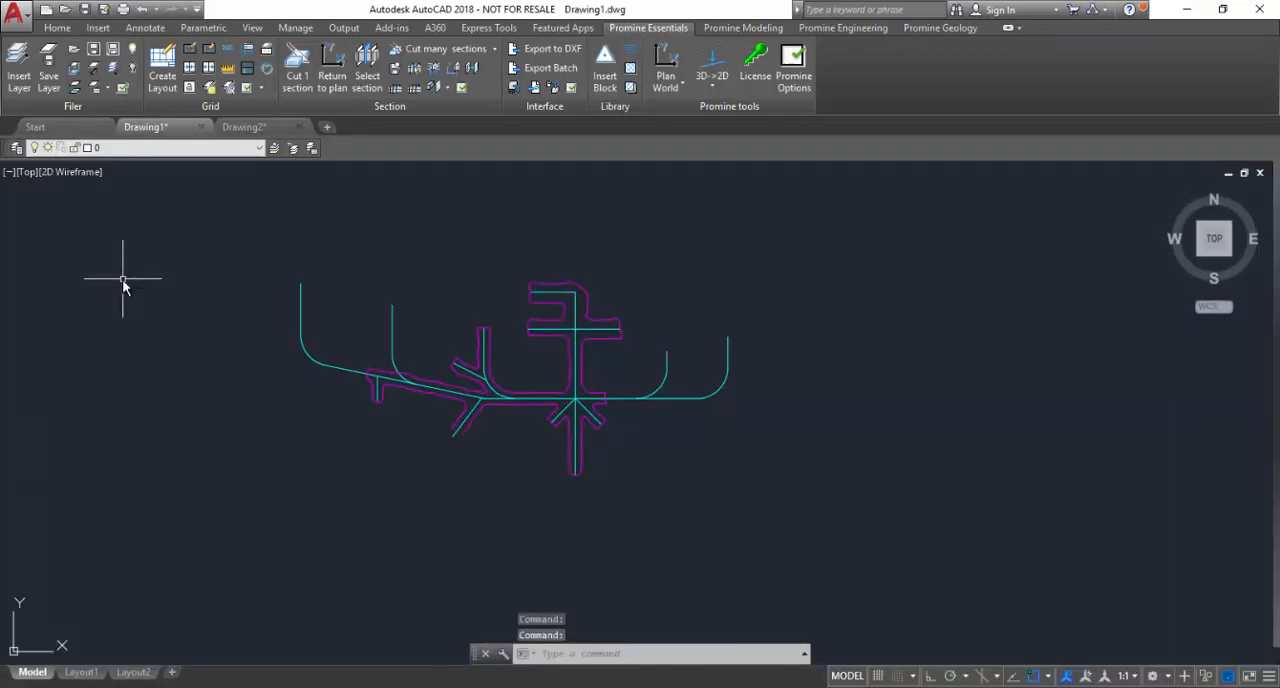
pyautogui.moveTo(202, 246)
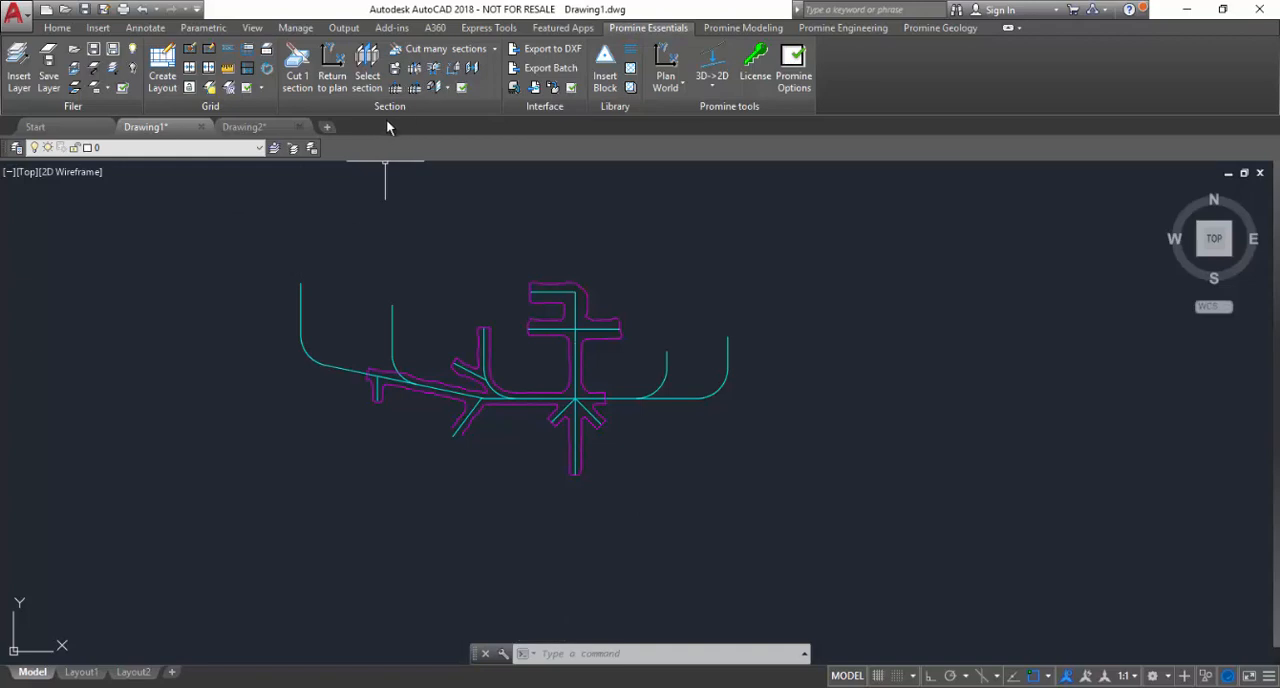
pyautogui.moveTo(362, 156)
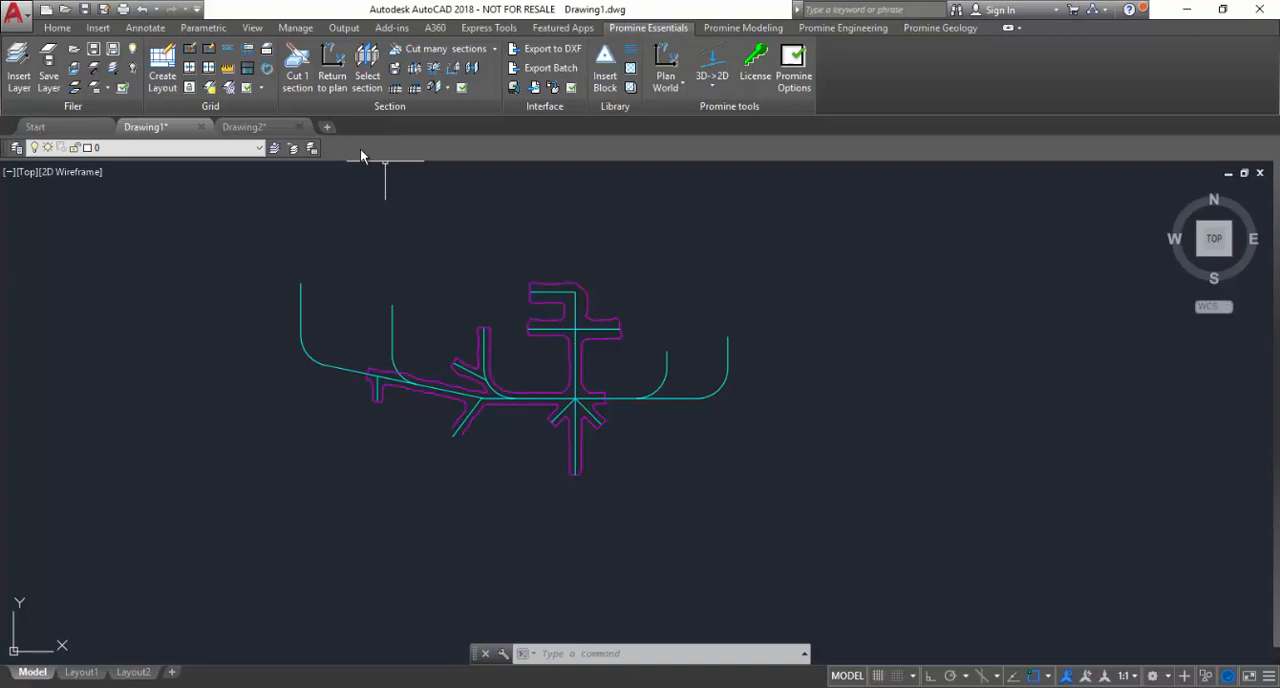
pyautogui.moveTo(292, 400)
pyautogui.write('f')
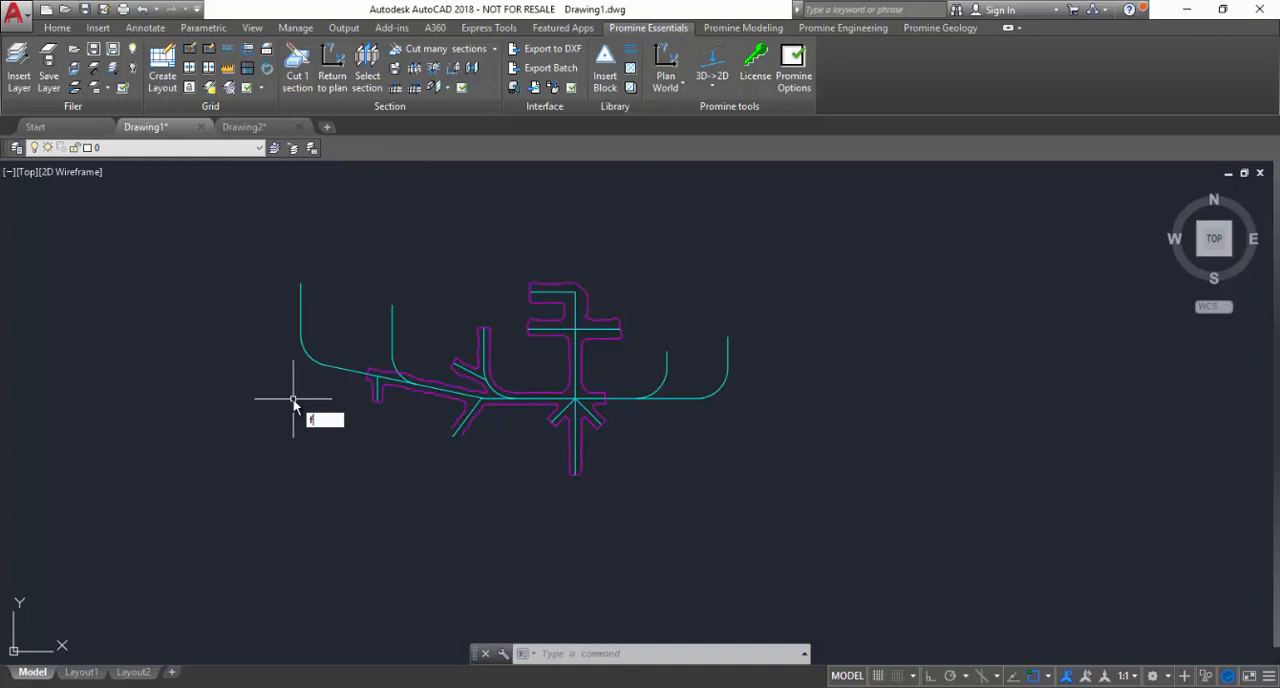
# Step: Hide the file tabs bar with the FILETABCLOSE command
pyautogui.write('iletab')
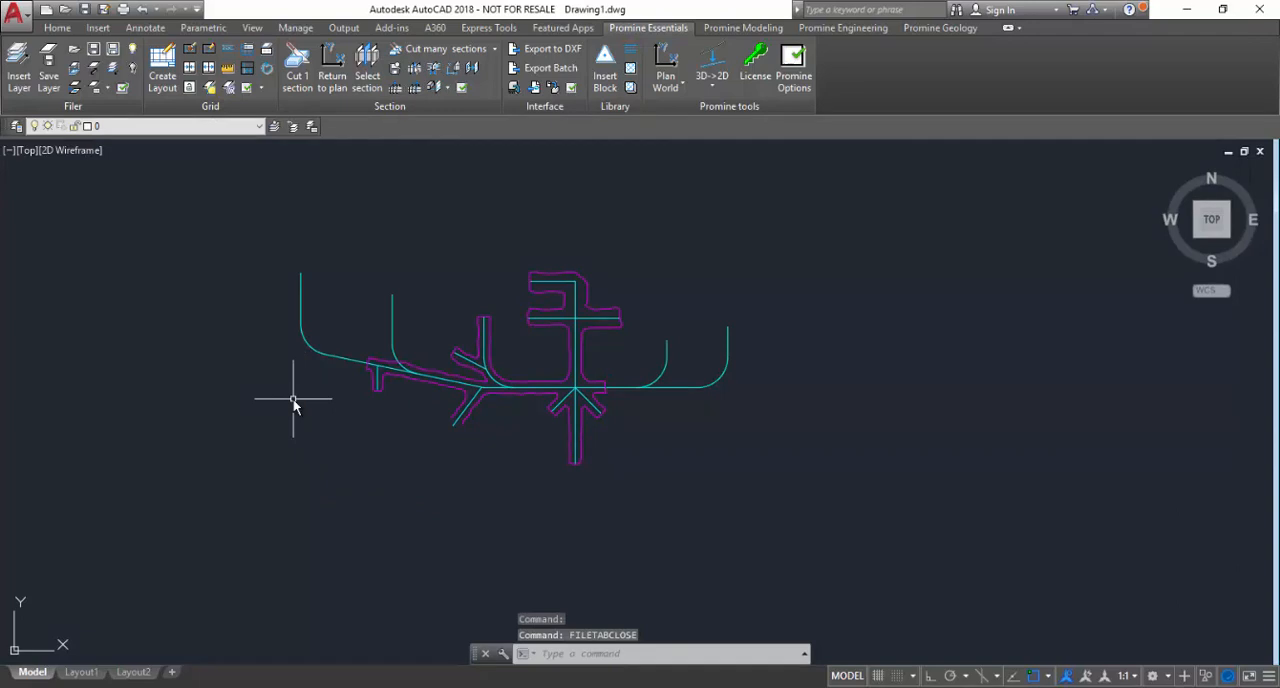
pyautogui.moveTo(424, 124)
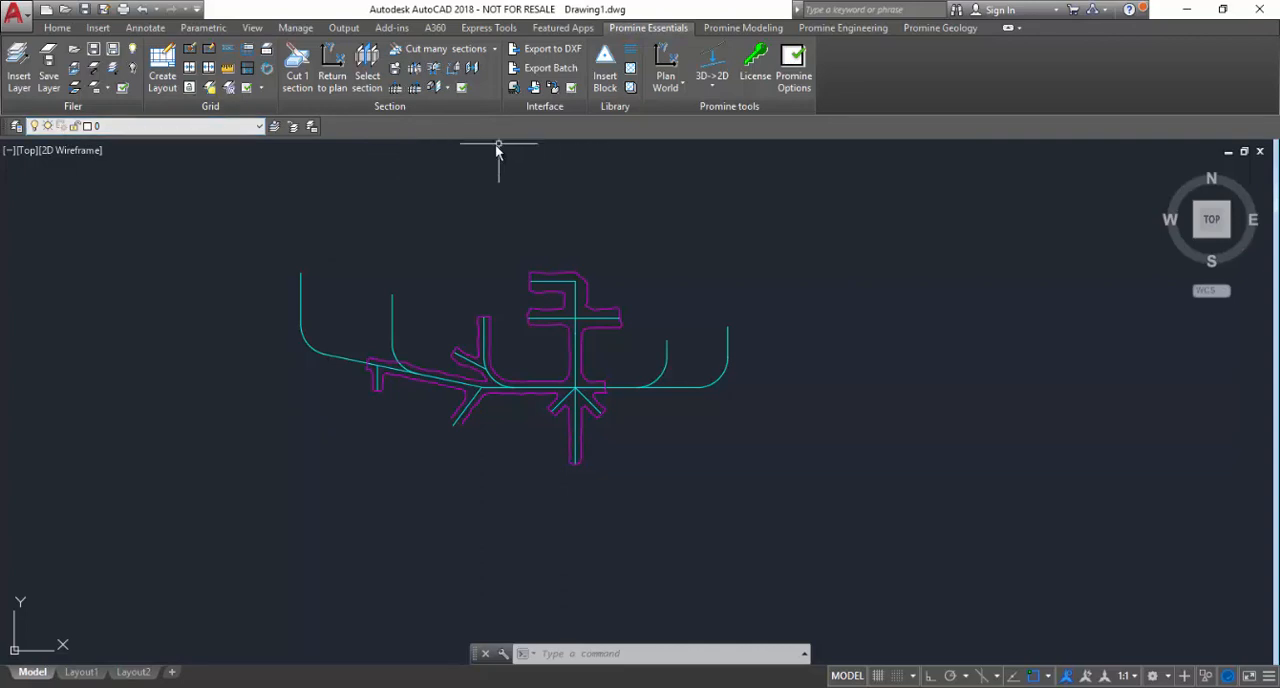
pyautogui.moveTo(588, 472)
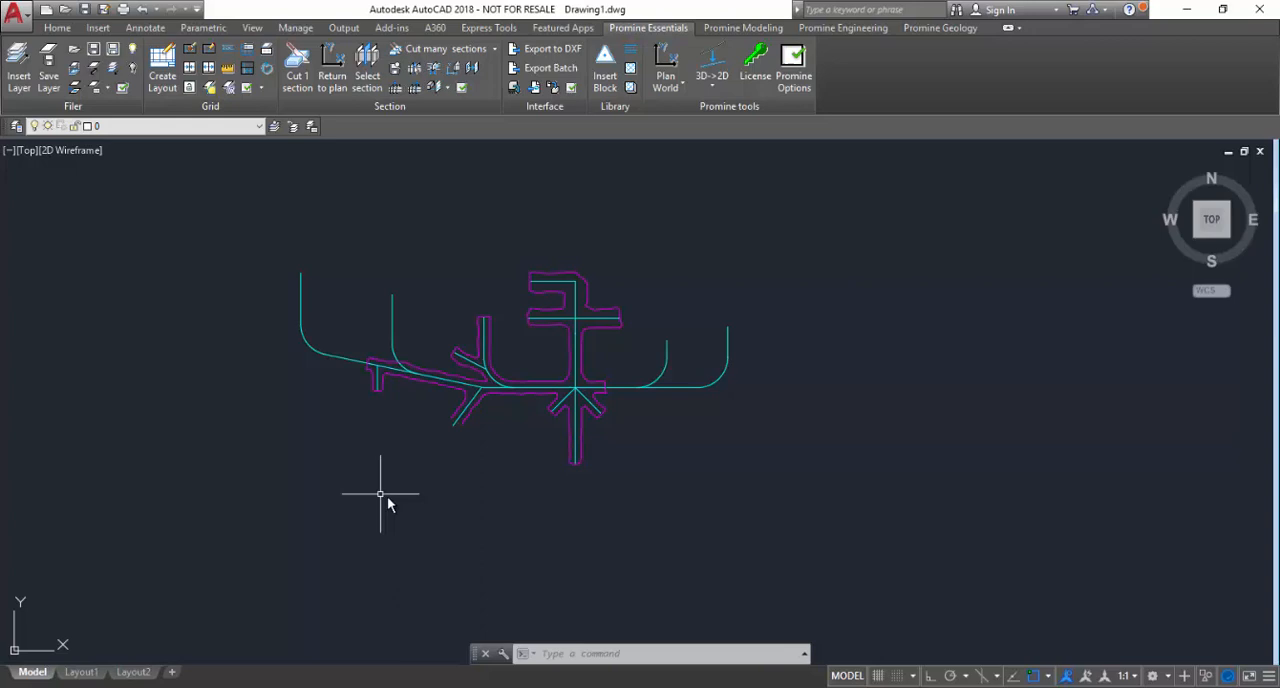
pyautogui.moveTo(224, 252)
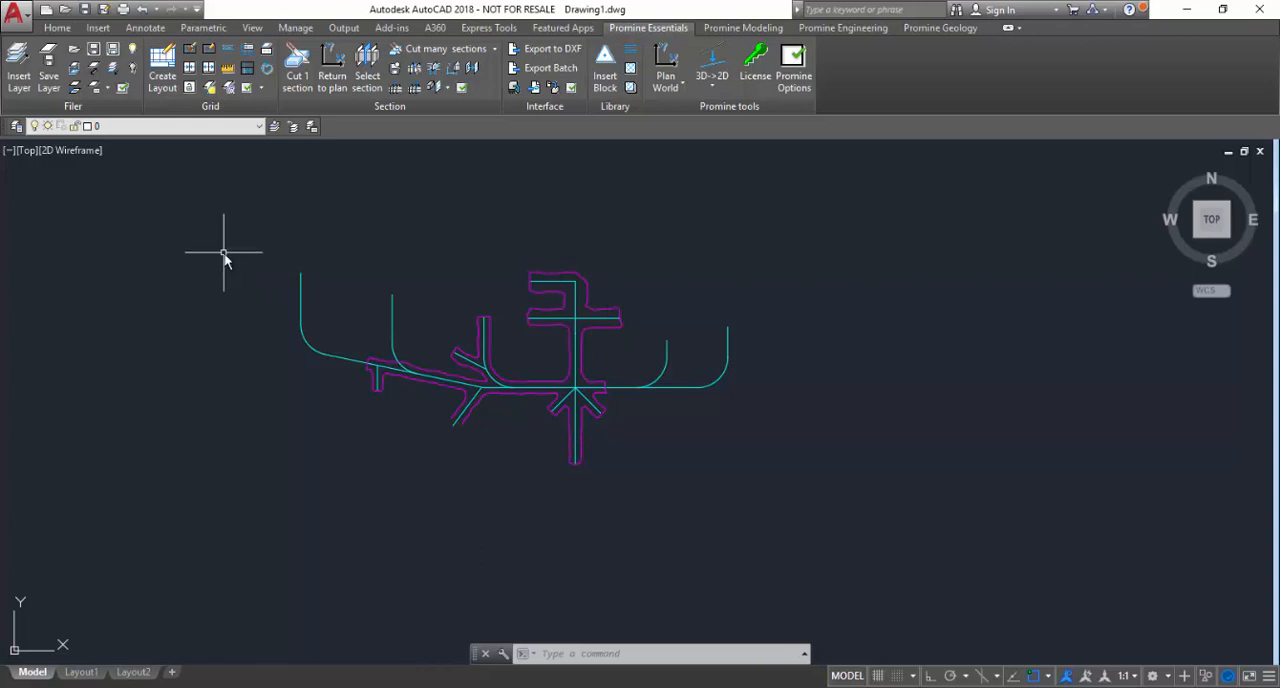
# Step: Restore the file tabs with FILETAB and return to the Drawing1 drawing
pyautogui.write('fillet')
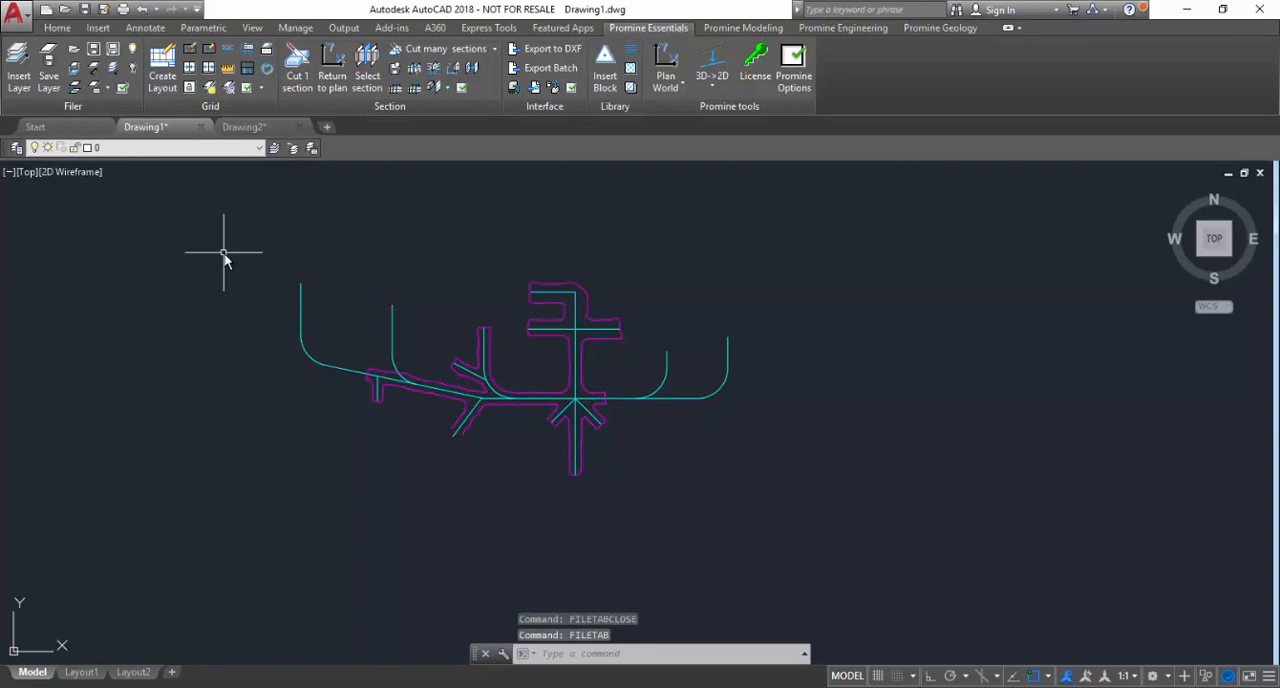
pyautogui.moveTo(164, 264)
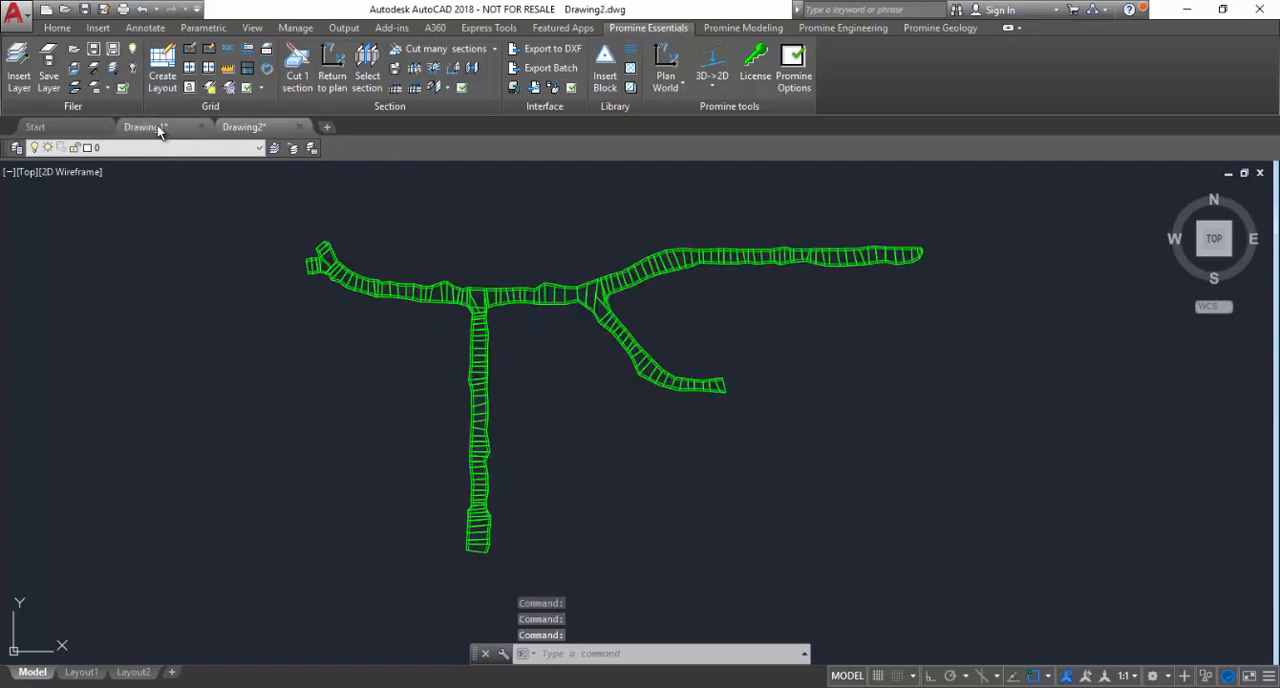
pyautogui.click(144, 128)
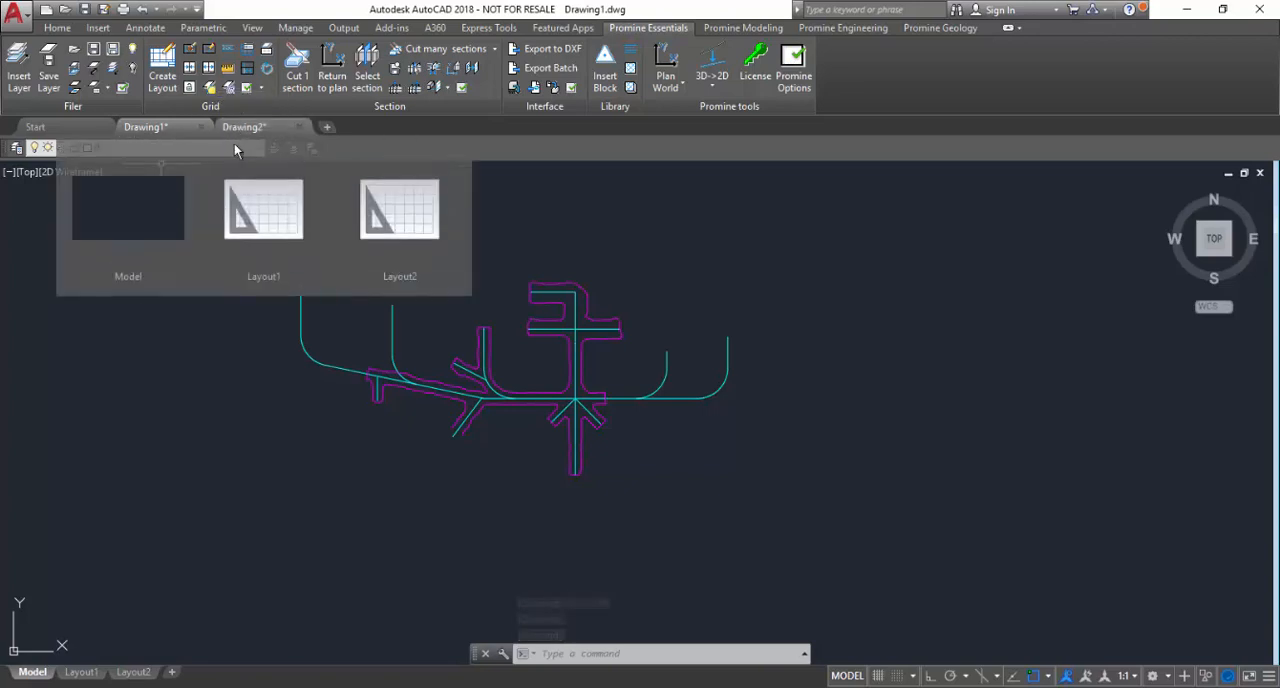
pyautogui.moveTo(224, 208)
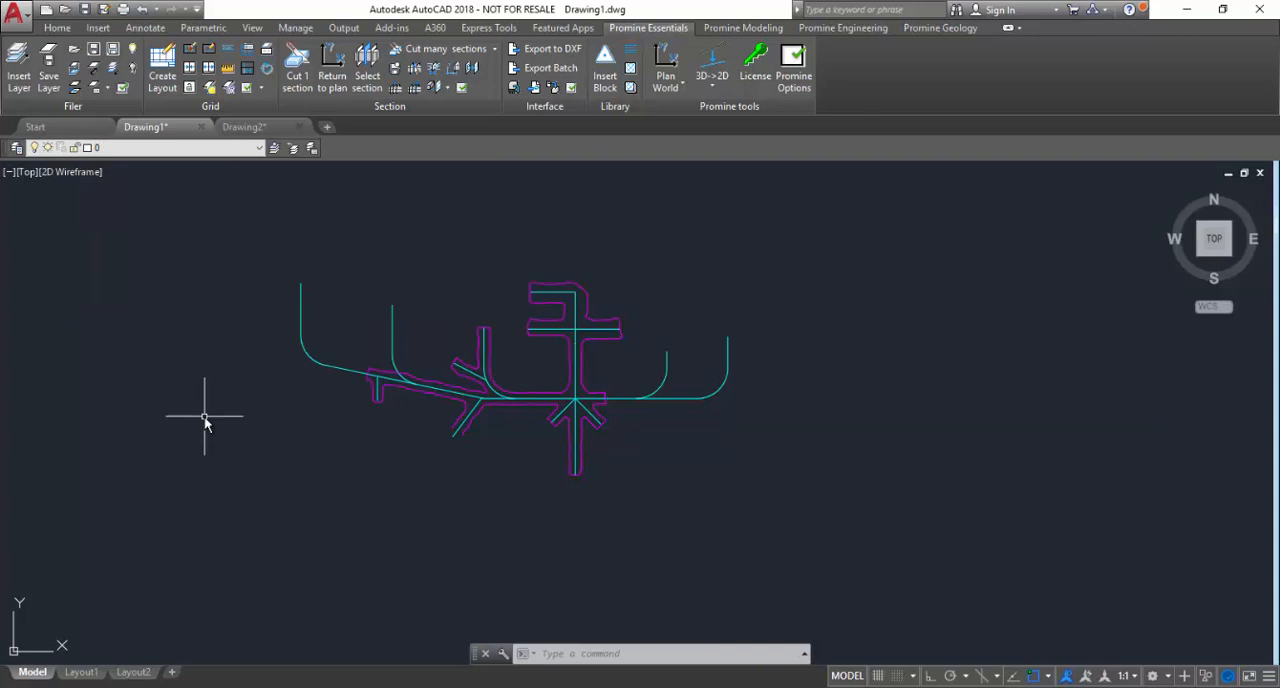
pyautogui.click(256, 128)
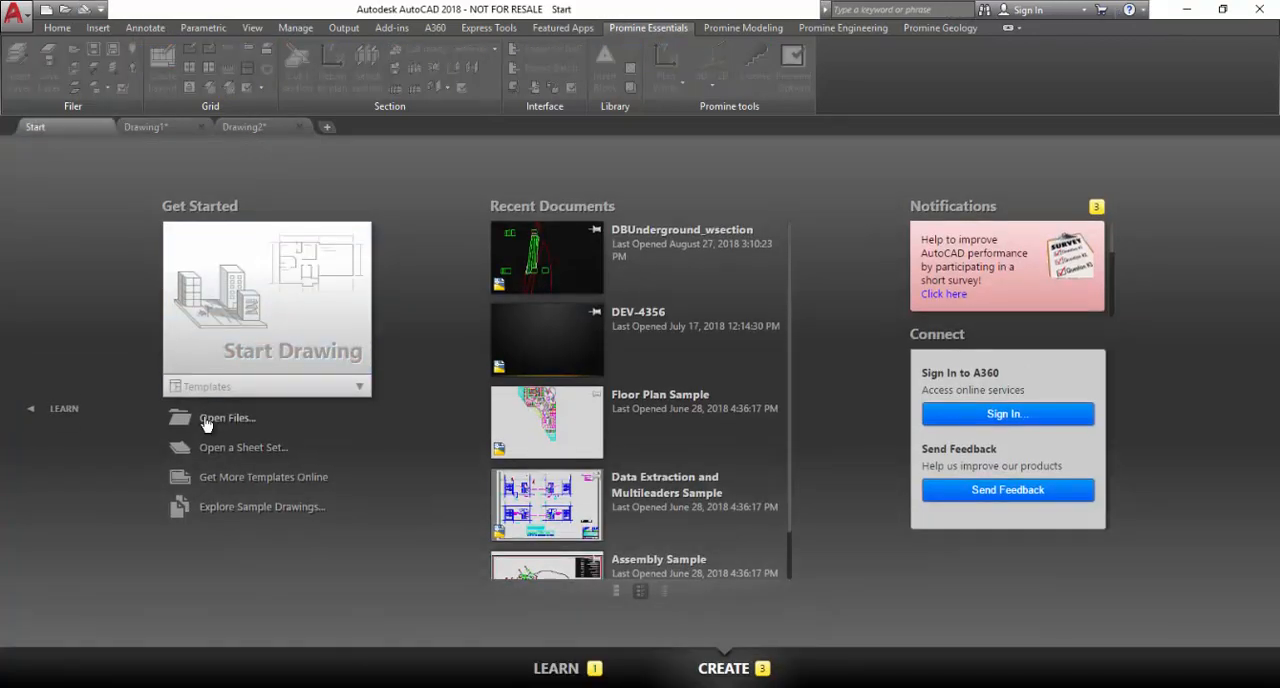
pyautogui.click(226, 418)
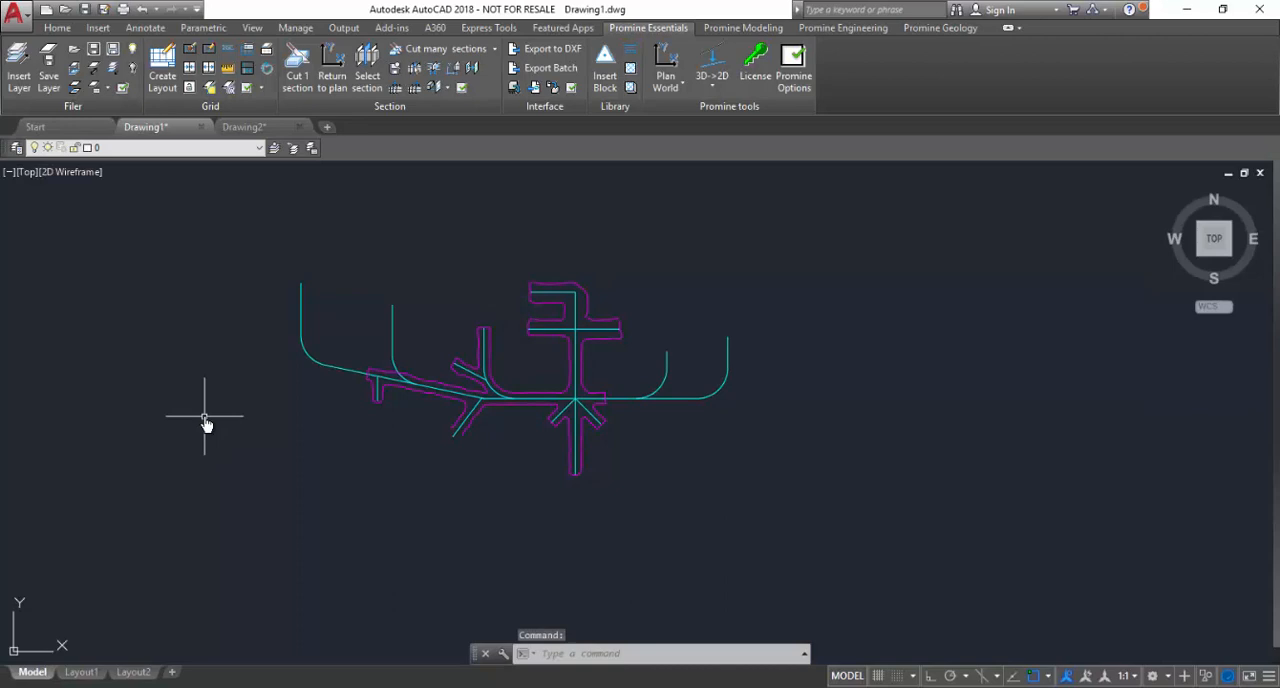